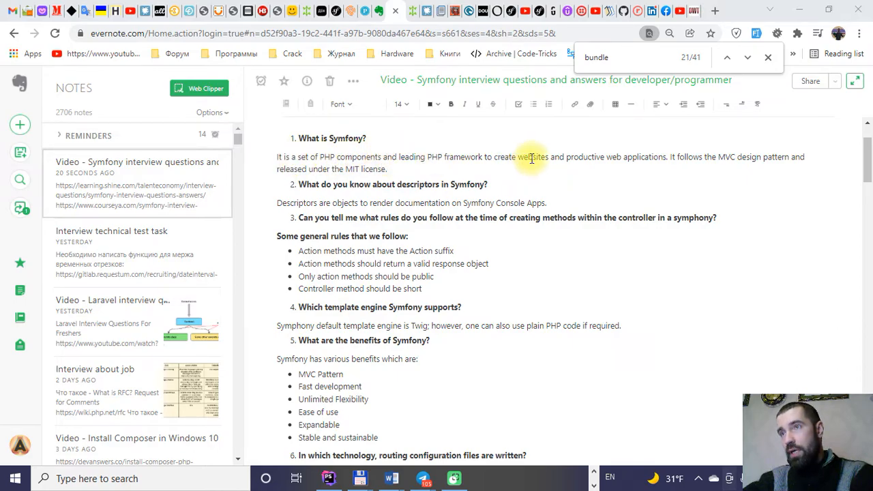
{"action": "mouse_move", "coordinate": [584, 158]}
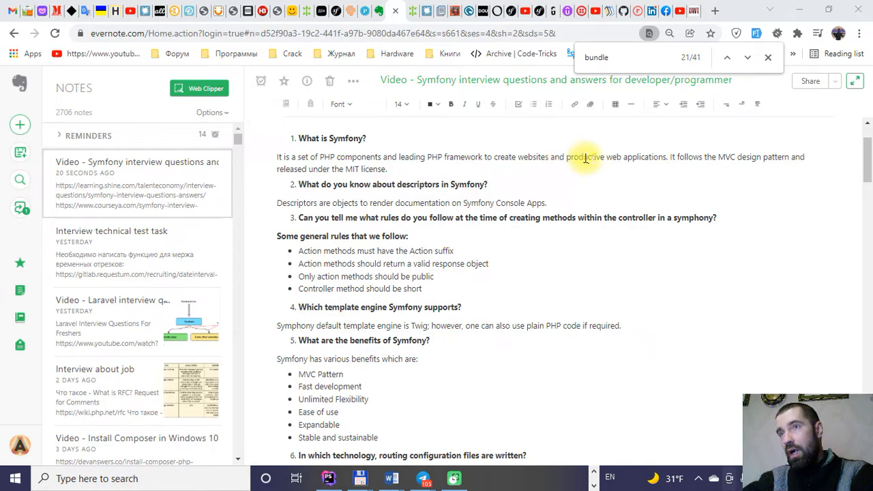
{"action": "mouse_move", "coordinate": [598, 161]}
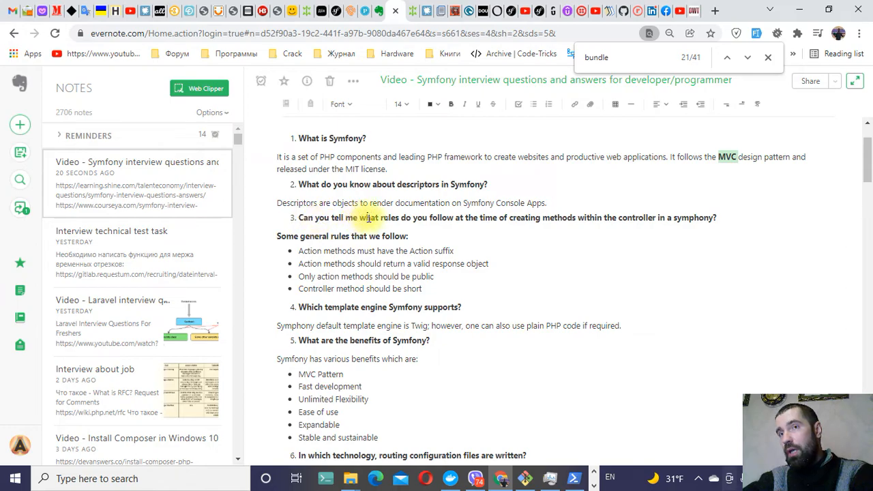
{"action": "mouse_move", "coordinate": [472, 221]}
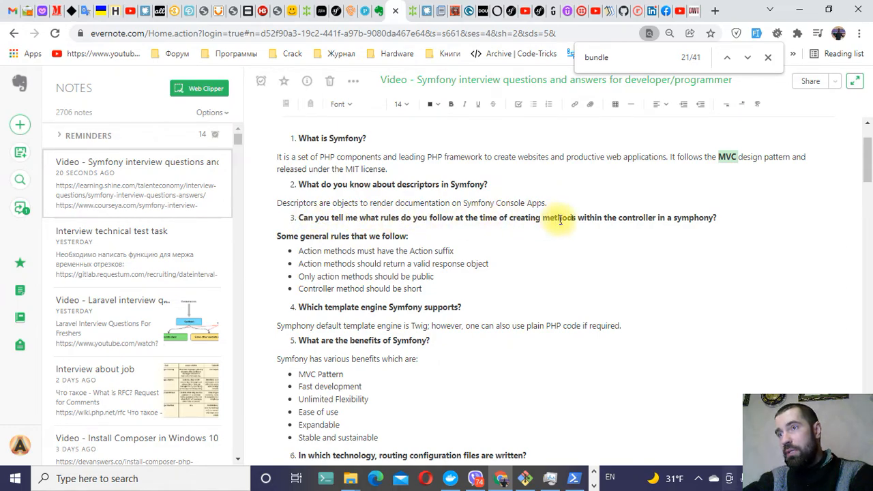
{"action": "mouse_move", "coordinate": [572, 221]}
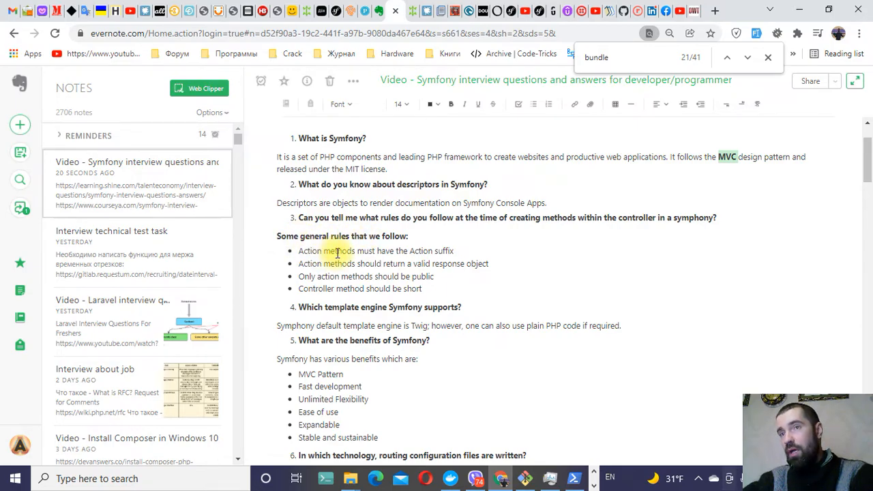
{"action": "mouse_move", "coordinate": [344, 252]}
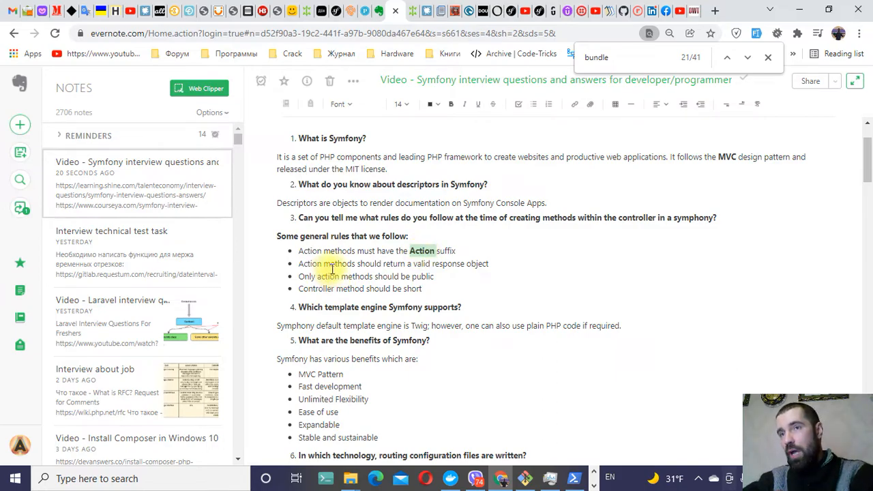
{"action": "mouse_move", "coordinate": [435, 265]}
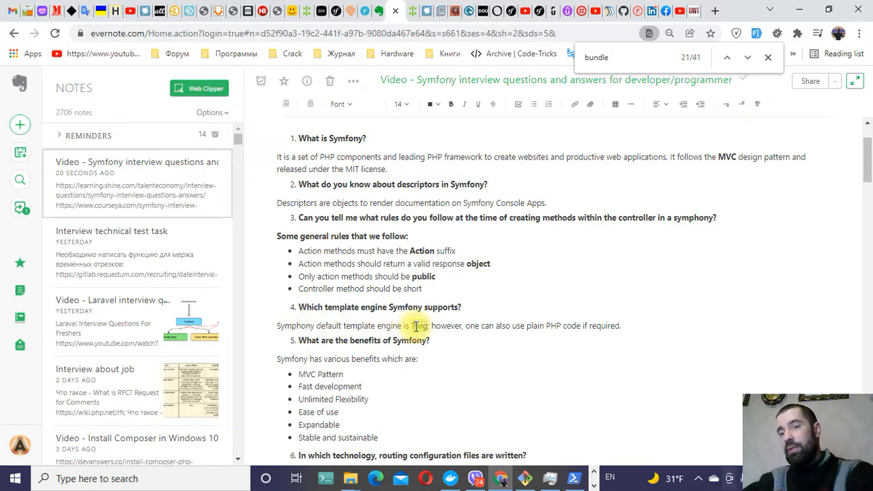
Step: Bold the word Twig in the Symfony answer
{"action": "double_click", "coordinate": [417, 325]}
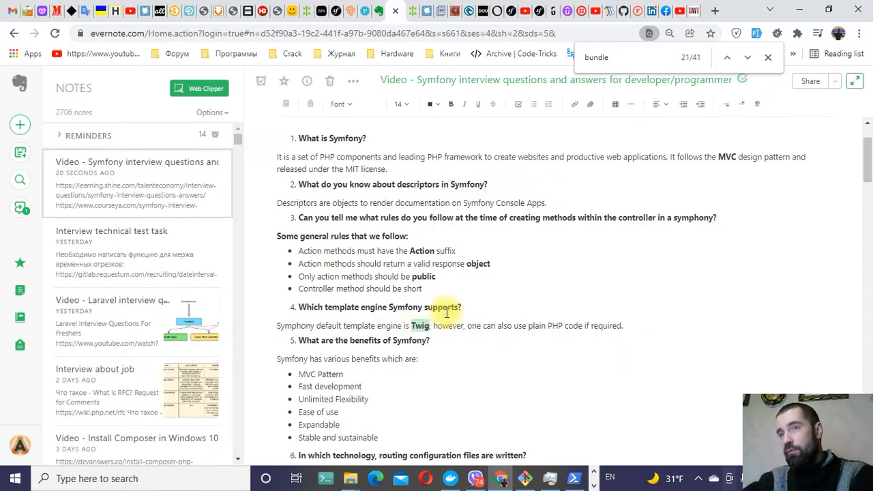
{"action": "mouse_move", "coordinate": [426, 324]}
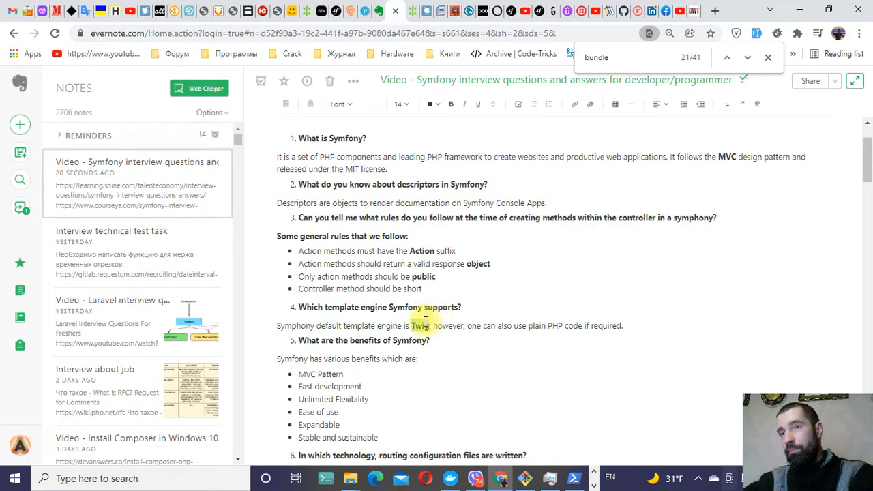
{"action": "mouse_move", "coordinate": [353, 369]}
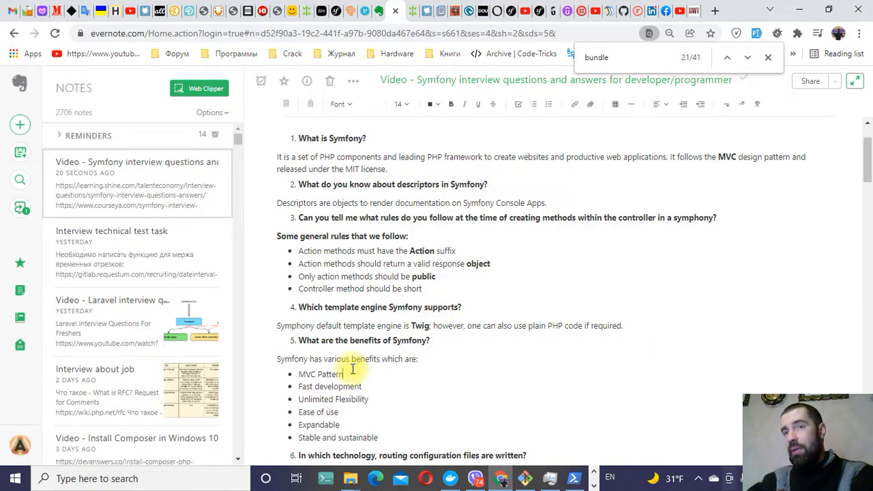
Step: Expand the routing configuration list items under question 6 with the extra wording
{"action": "scroll", "scroll_direction": "down", "scroll_amount": 3}
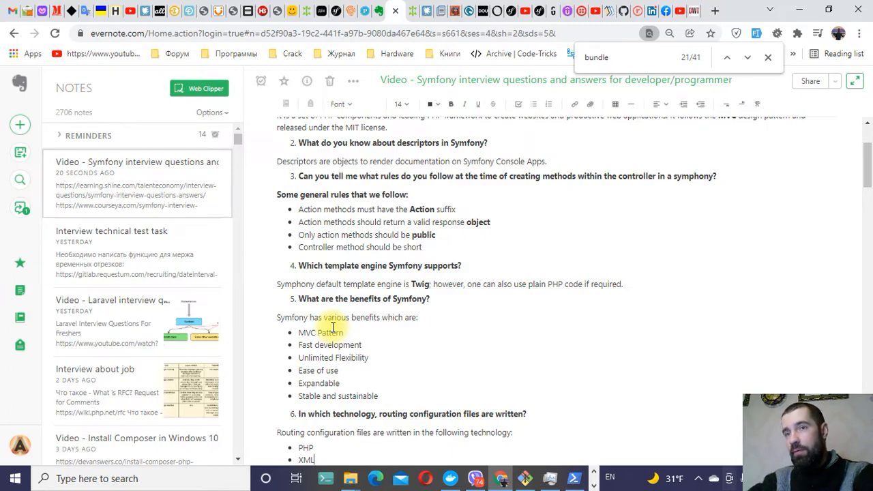
{"action": "scroll", "scroll_direction": "down", "scroll_amount": 3}
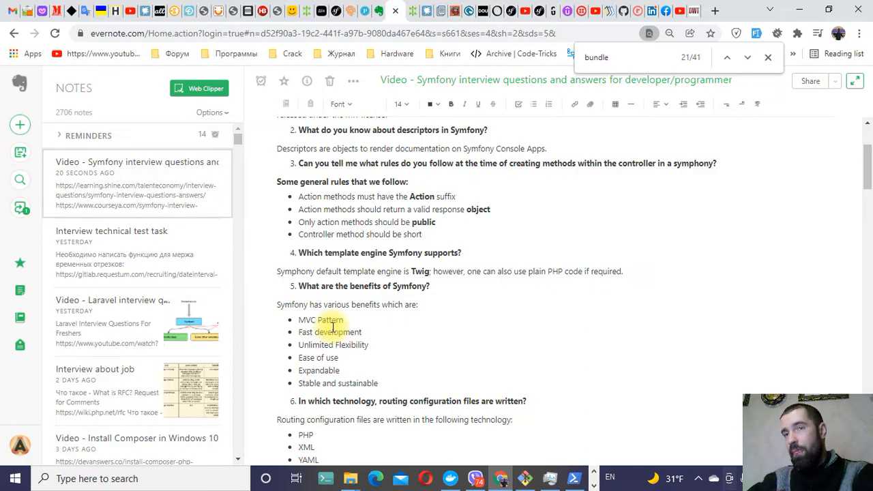
{"action": "scroll", "scroll_direction": "down", "scroll_amount": 3}
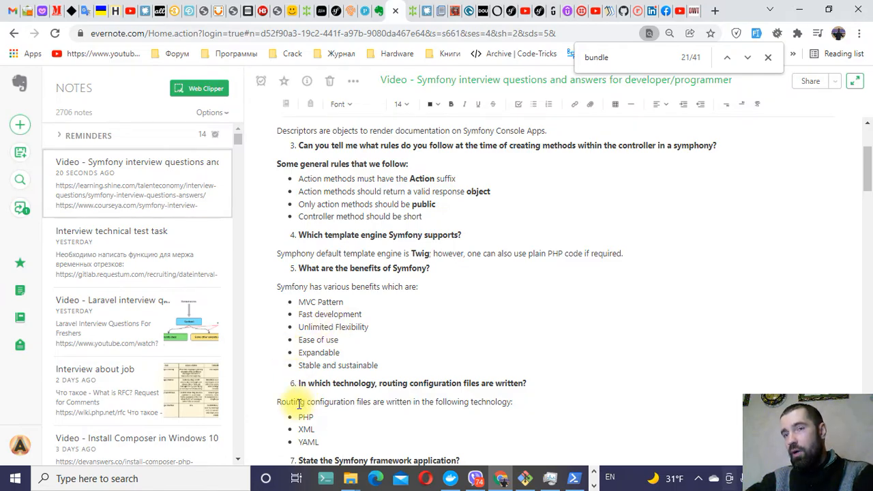
{"action": "mouse_move", "coordinate": [367, 408]}
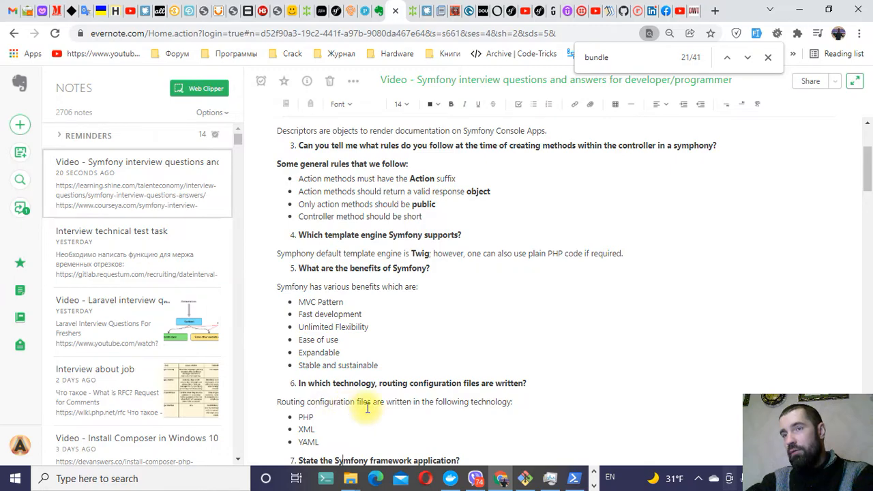
{"action": "mouse_move", "coordinate": [330, 427]}
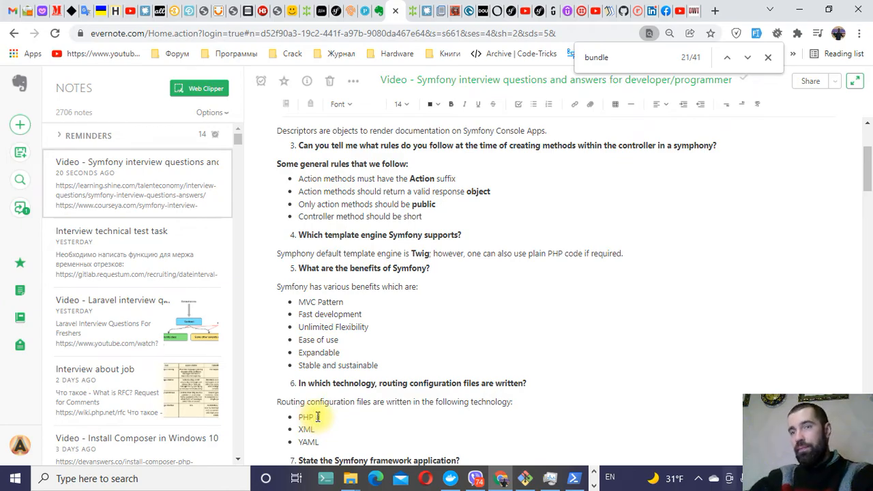
{"action": "type", "text": "is annotations"}
{"action": "type", "text": " files"}
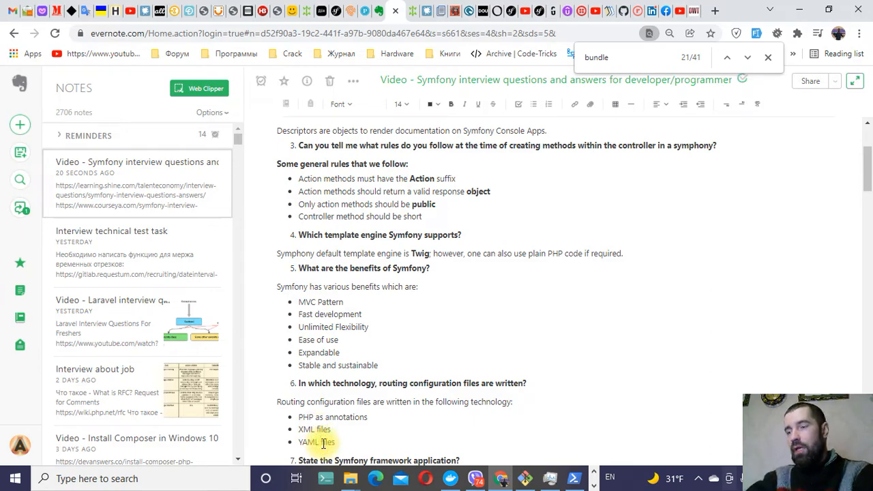
{"action": "scroll", "scroll_direction": "down", "scroll_amount": 3}
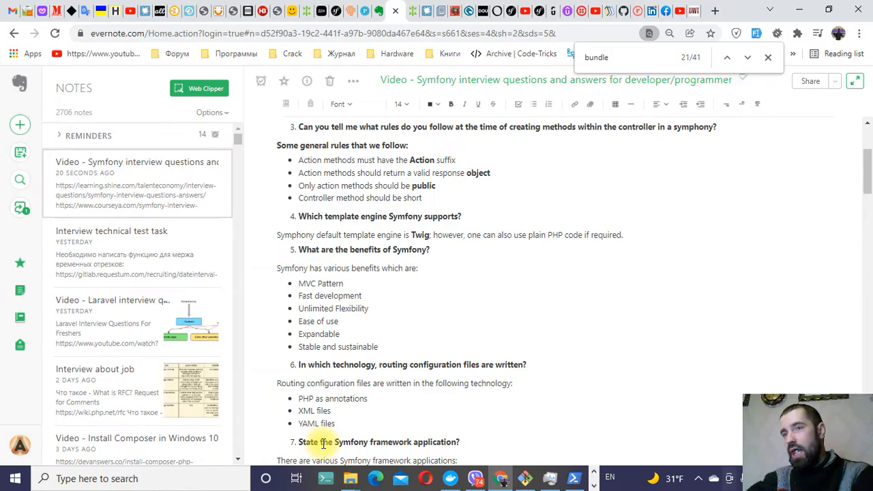
Step: Bold the 'What is Twig?' question so it matches the other question headings
{"action": "scroll", "scroll_direction": "down", "scroll_amount": 3}
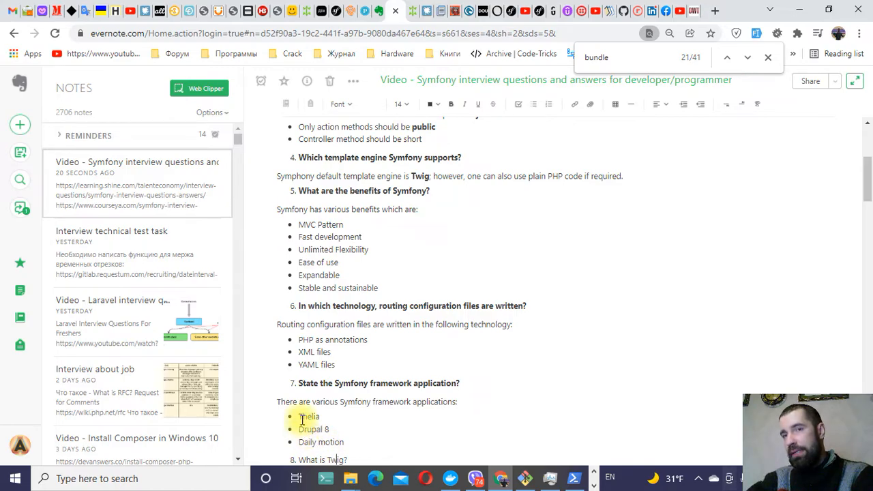
{"action": "scroll", "scroll_direction": "down", "scroll_amount": 3}
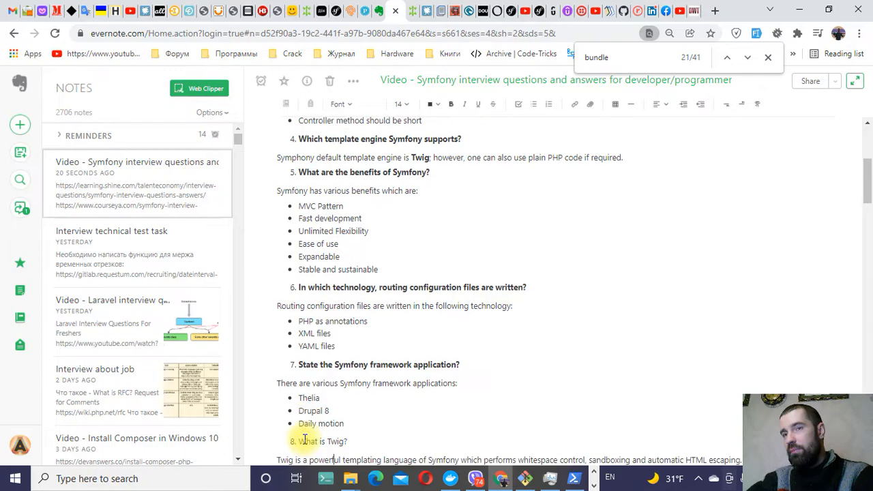
{"action": "scroll", "scroll_direction": "down", "scroll_amount": 3}
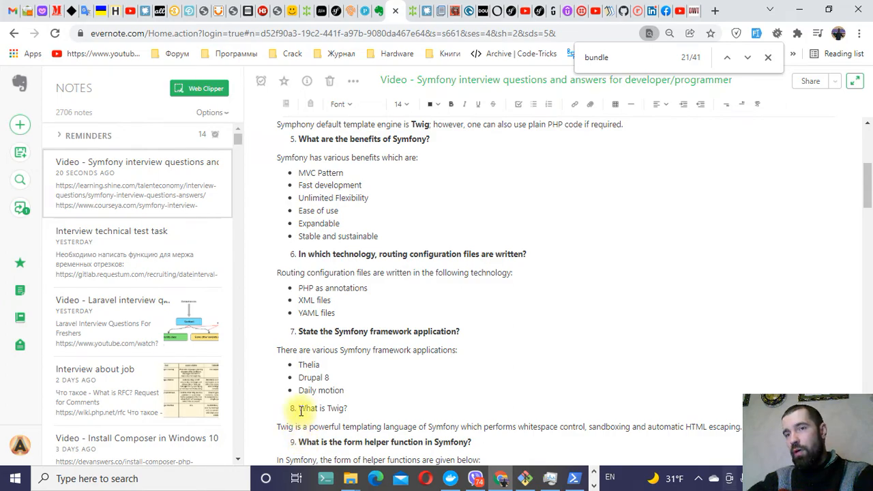
{"action": "double_click", "coordinate": [321, 407]}
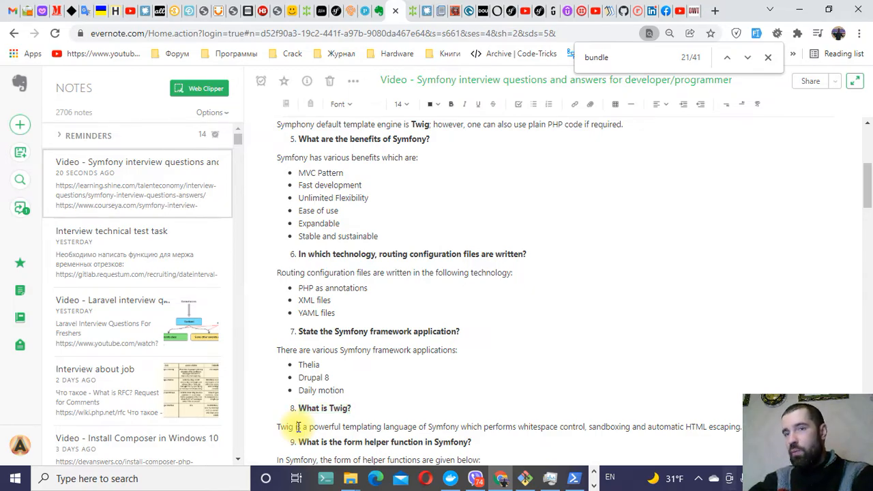
{"action": "scroll", "scroll_direction": "down", "scroll_amount": 3}
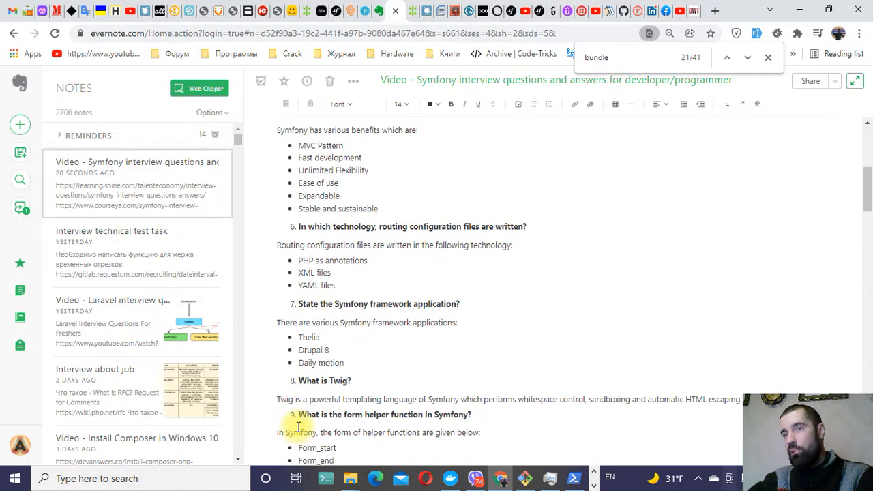
{"action": "scroll", "scroll_direction": "down", "scroll_amount": 3}
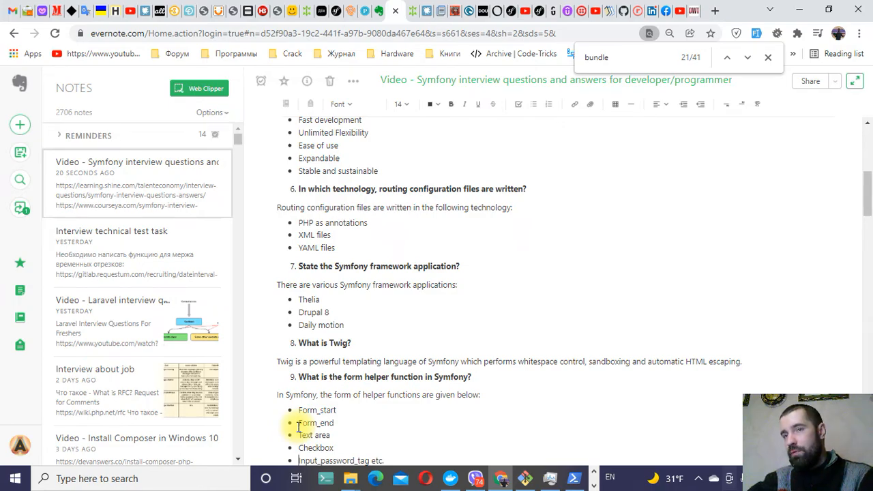
{"action": "scroll", "scroll_direction": "down", "scroll_amount": 3}
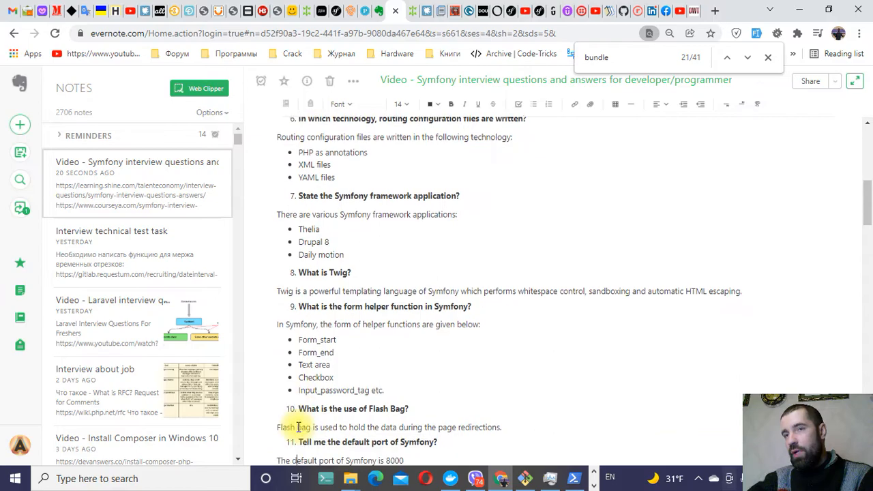
Step: Bold the word 'convention' in the answer calling Symfony the convention-based framework
{"action": "scroll", "scroll_direction": "down", "scroll_amount": 3}
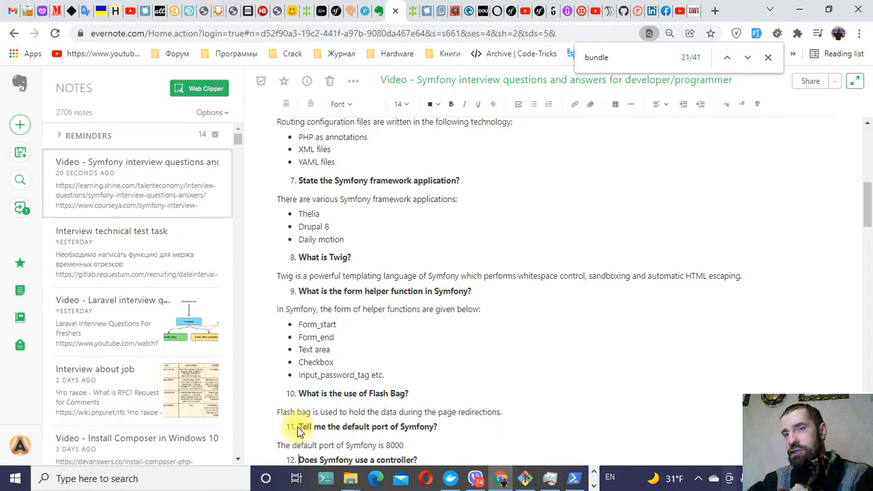
{"action": "scroll", "scroll_direction": "down", "scroll_amount": 3}
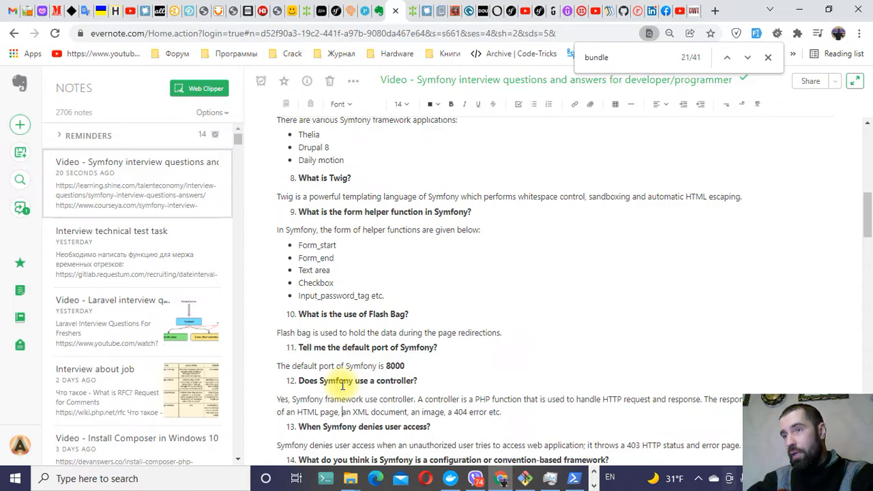
{"action": "scroll", "scroll_direction": "down", "scroll_amount": 3}
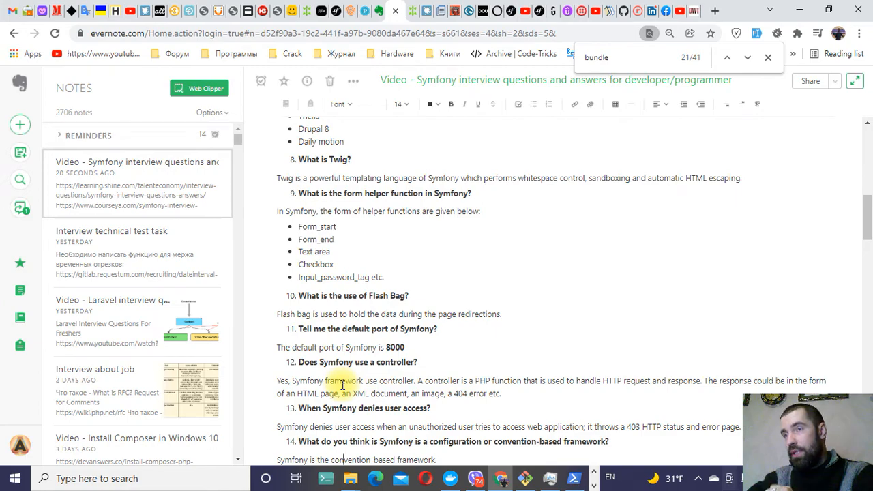
{"action": "scroll", "scroll_direction": "down", "scroll_amount": 3}
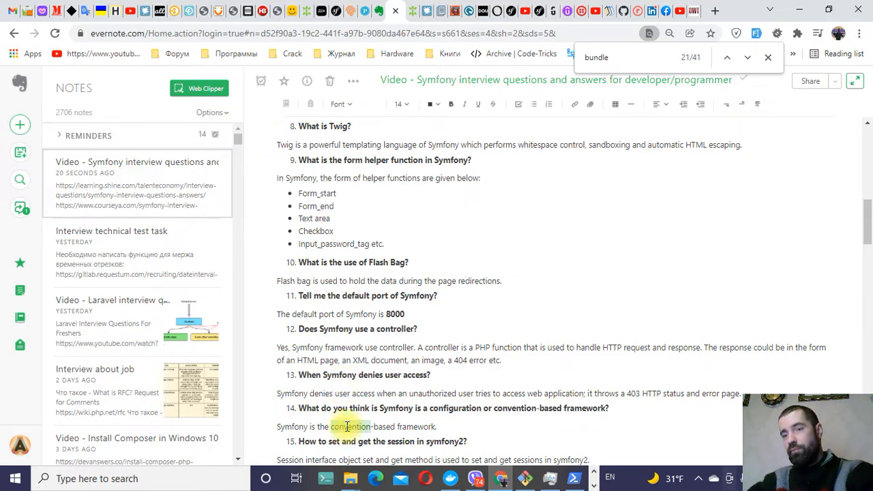
{"action": "double_click", "coordinate": [344, 426]}
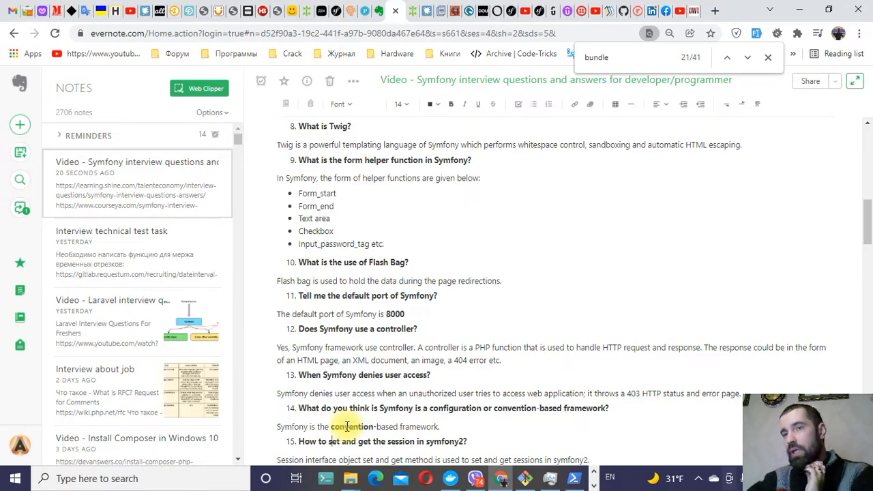
{"action": "scroll", "scroll_direction": "down", "scroll_amount": 3}
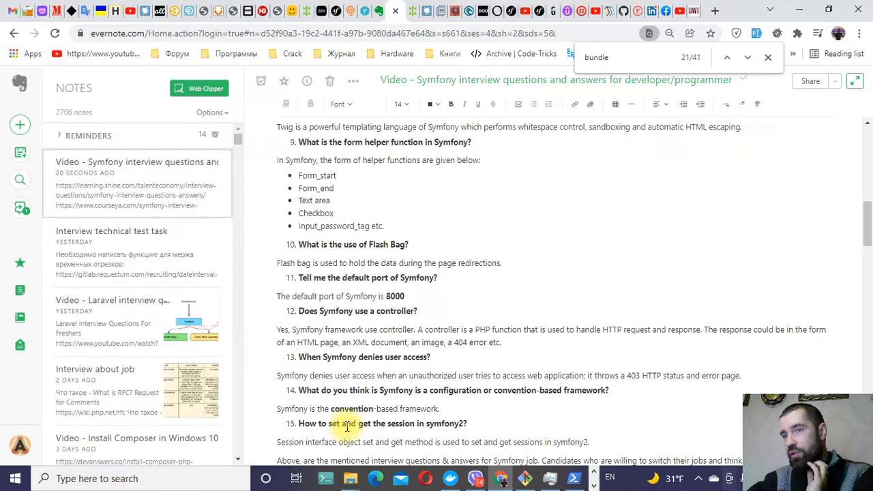
{"action": "scroll", "scroll_direction": "down", "scroll_amount": 3}
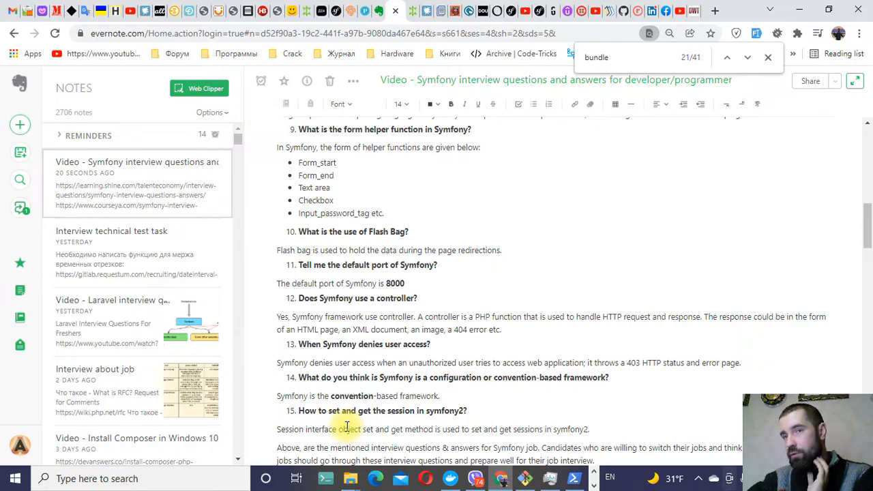
{"action": "scroll", "scroll_direction": "down", "scroll_amount": 3}
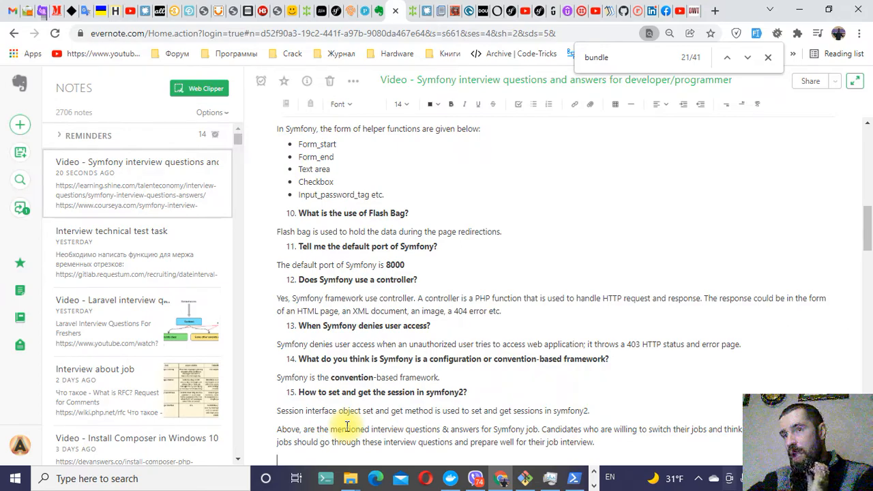
{"action": "scroll", "scroll_direction": "down", "scroll_amount": 3}
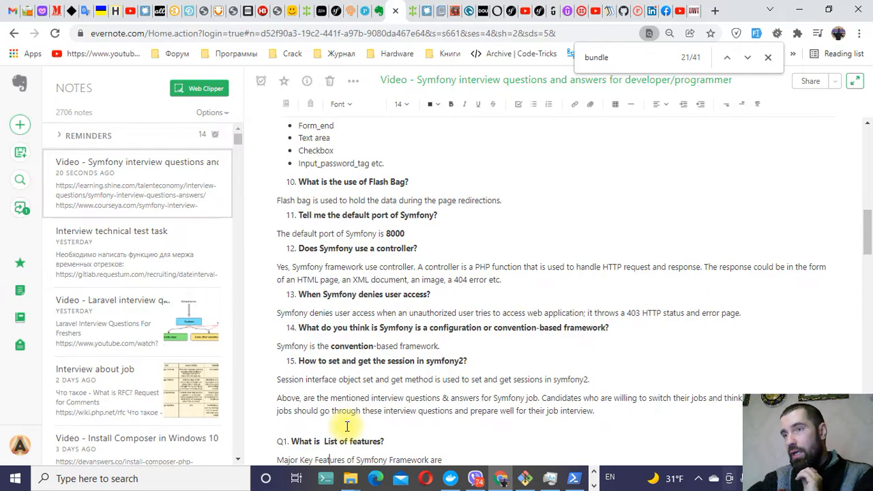
{"action": "scroll", "scroll_direction": "down", "scroll_amount": 3}
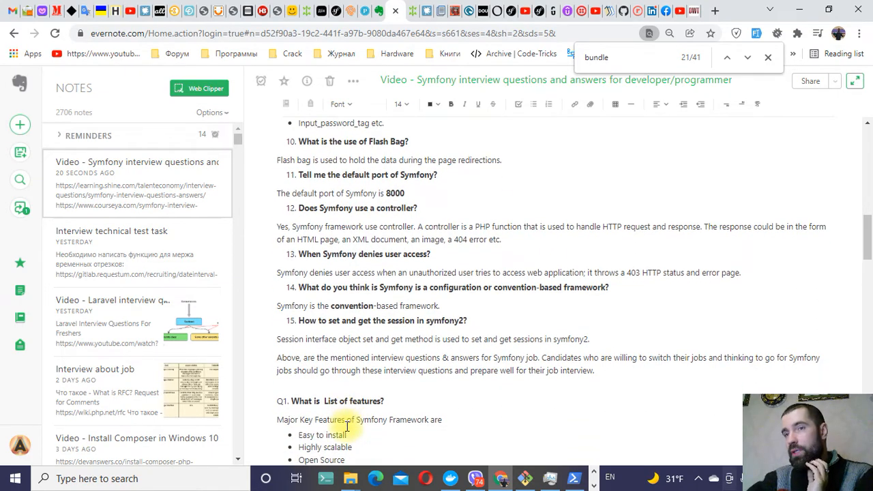
{"action": "scroll", "scroll_direction": "down", "scroll_amount": 3}
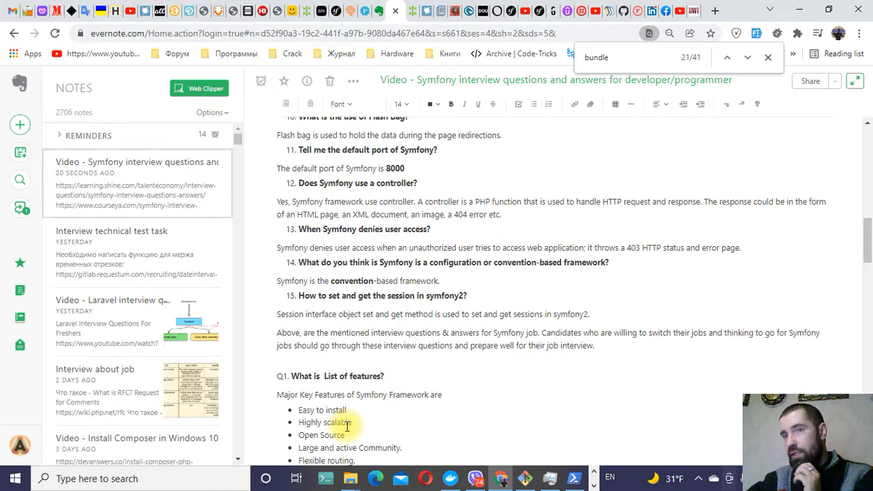
{"action": "scroll", "scroll_direction": "down", "scroll_amount": 3}
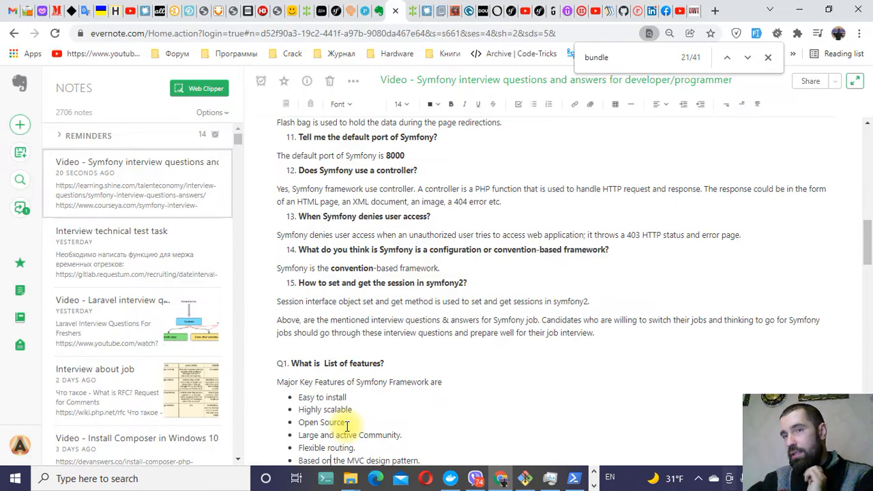
{"action": "scroll", "scroll_direction": "down", "scroll_amount": 3}
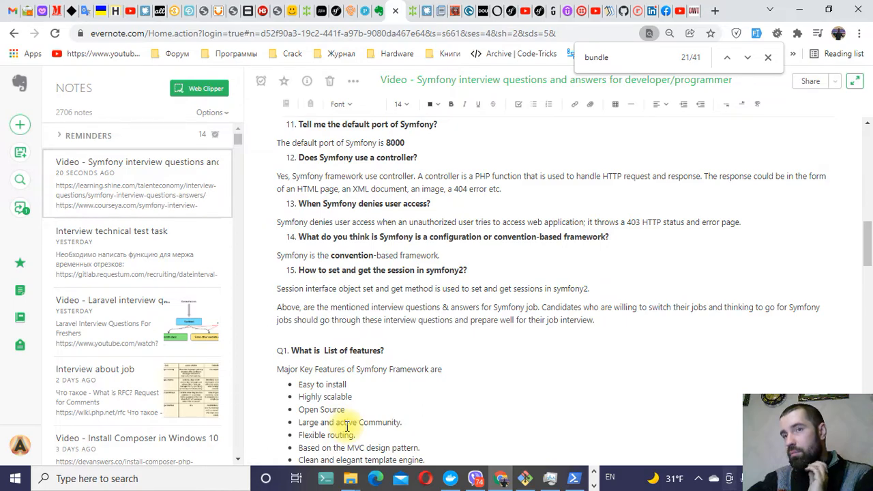
{"action": "scroll", "scroll_direction": "down", "scroll_amount": 3}
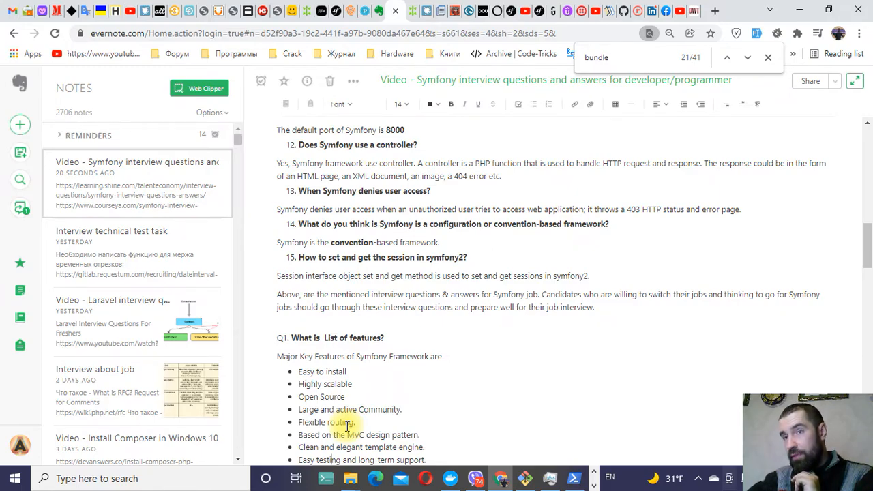
{"action": "scroll", "scroll_direction": "down", "scroll_amount": 3}
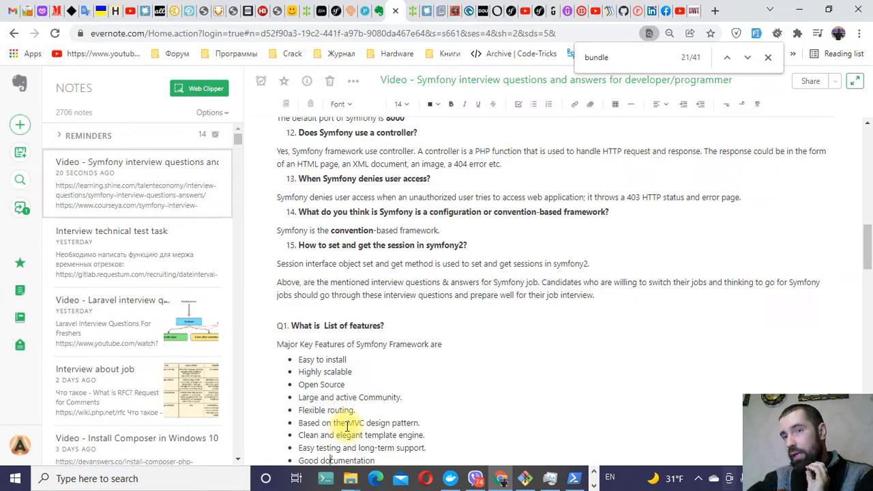
{"action": "scroll", "scroll_direction": "down", "scroll_amount": 3}
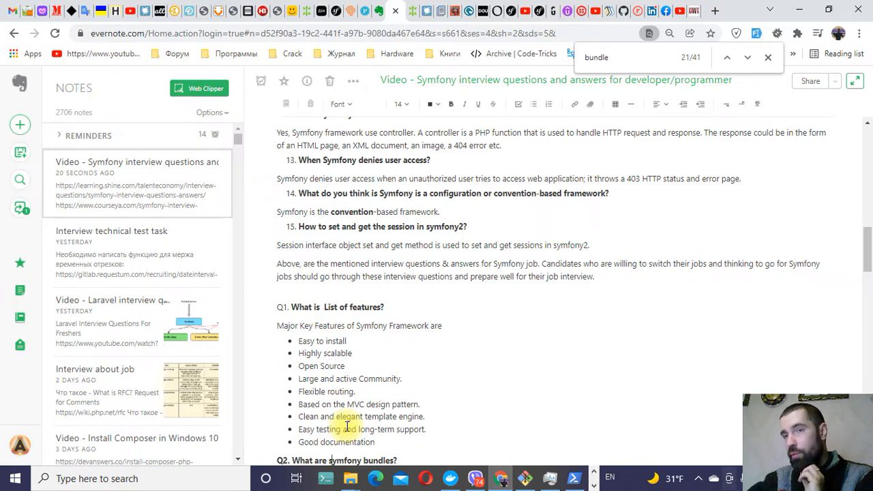
{"action": "scroll", "scroll_direction": "down", "scroll_amount": 3}
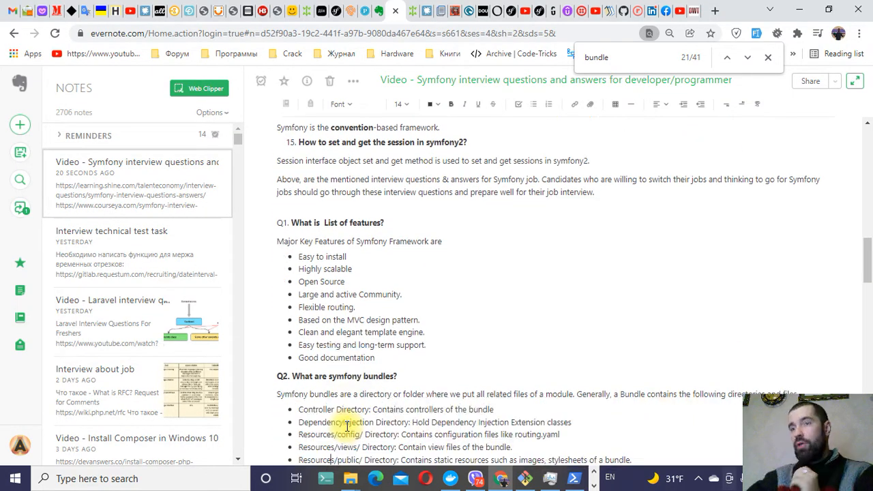
{"action": "scroll", "scroll_direction": "down", "scroll_amount": 3}
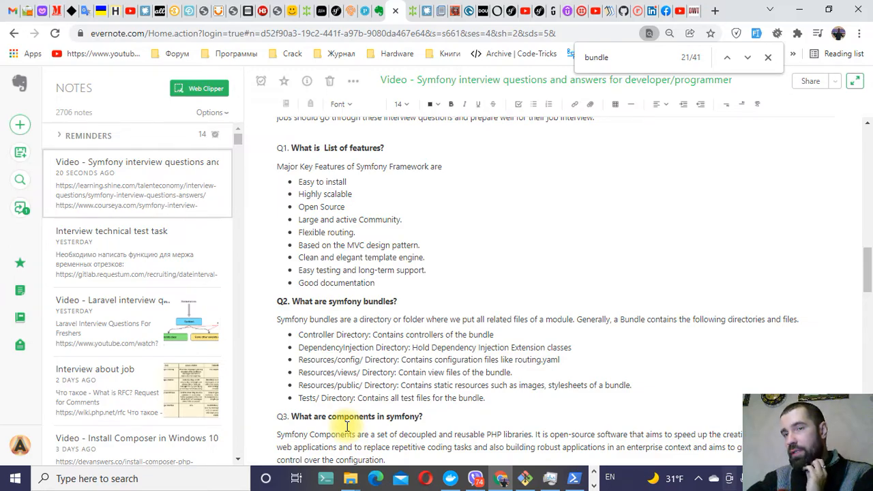
{"action": "scroll", "scroll_direction": "down", "scroll_amount": 3}
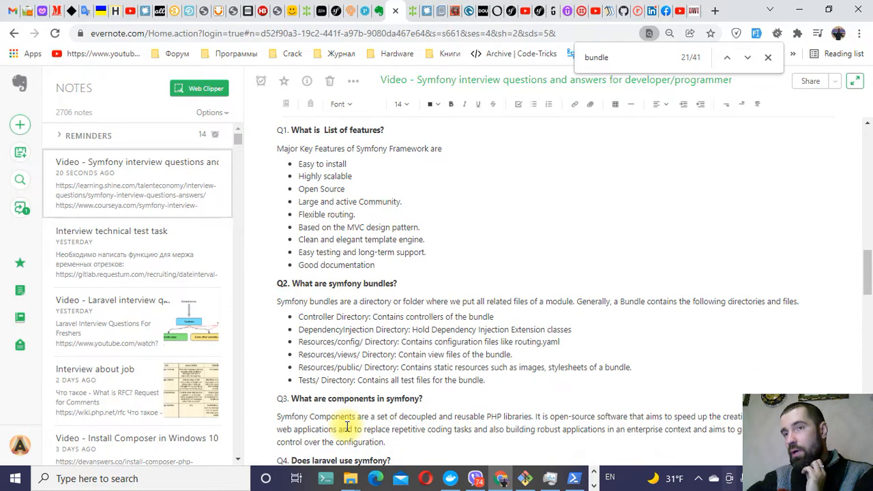
{"action": "scroll", "scroll_direction": "down", "scroll_amount": 3}
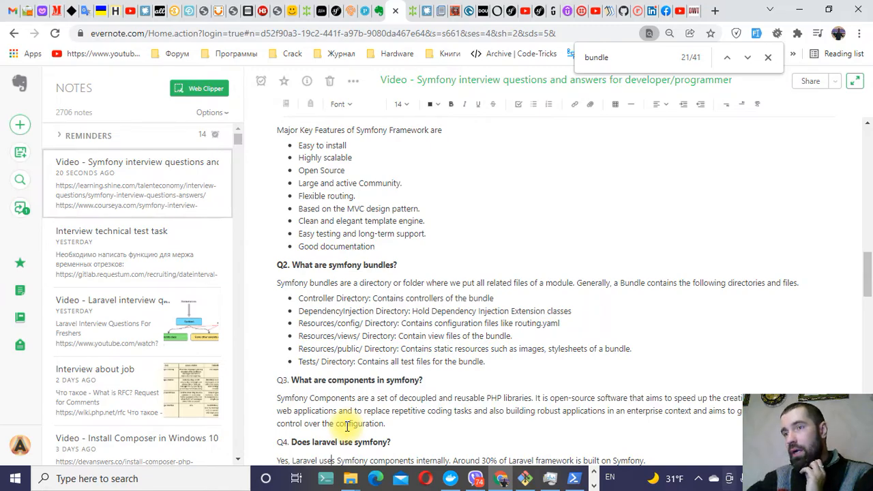
{"action": "scroll", "scroll_direction": "down", "scroll_amount": 3}
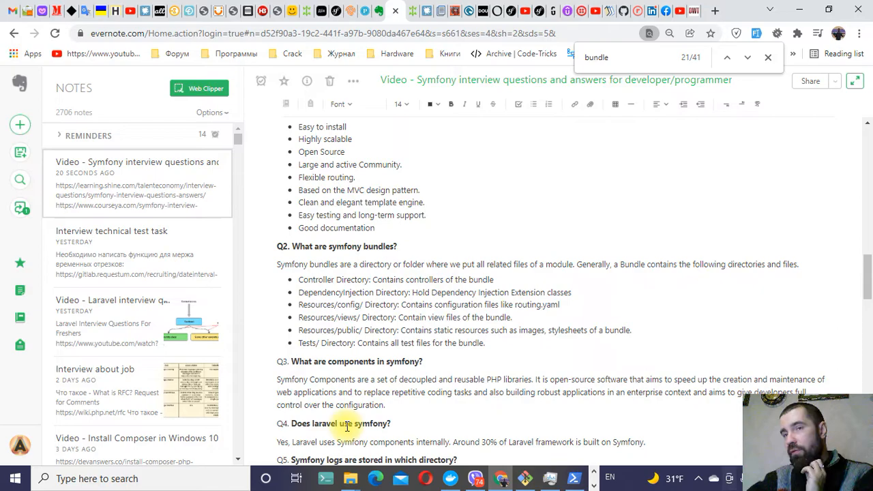
{"action": "scroll", "scroll_direction": "down", "scroll_amount": 3}
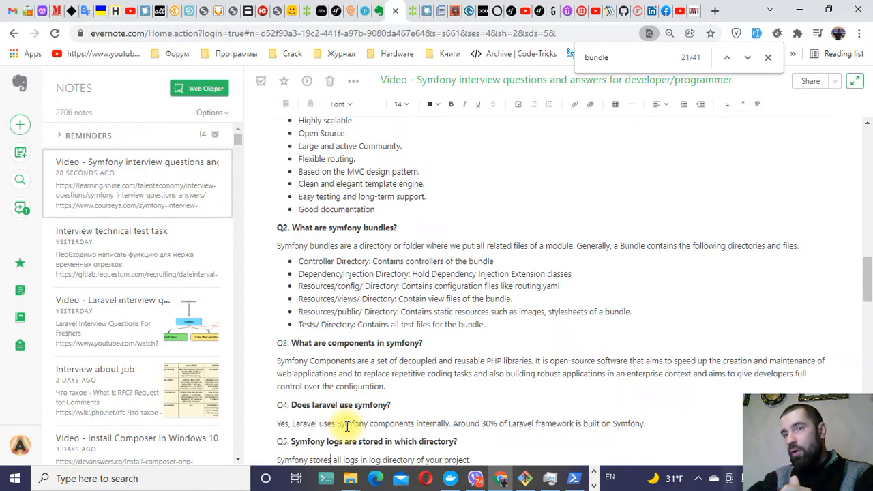
{"action": "scroll", "scroll_direction": "down", "scroll_amount": 3}
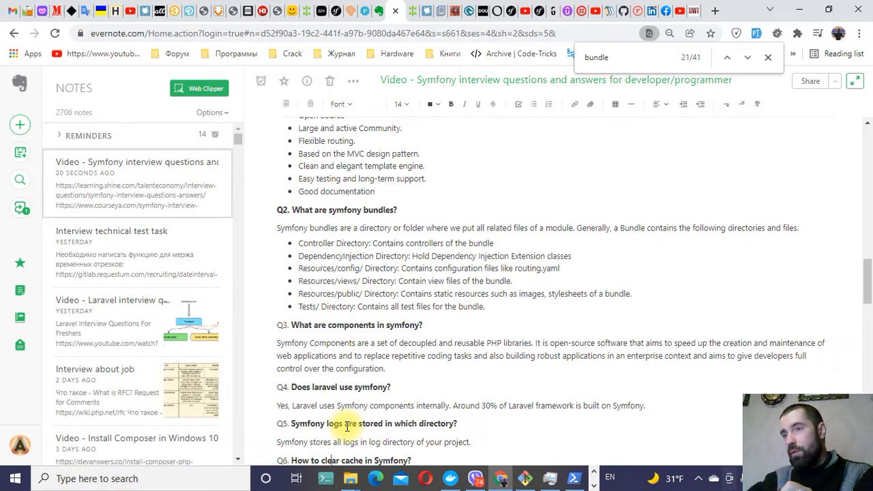
{"action": "scroll", "scroll_direction": "down", "scroll_amount": 3}
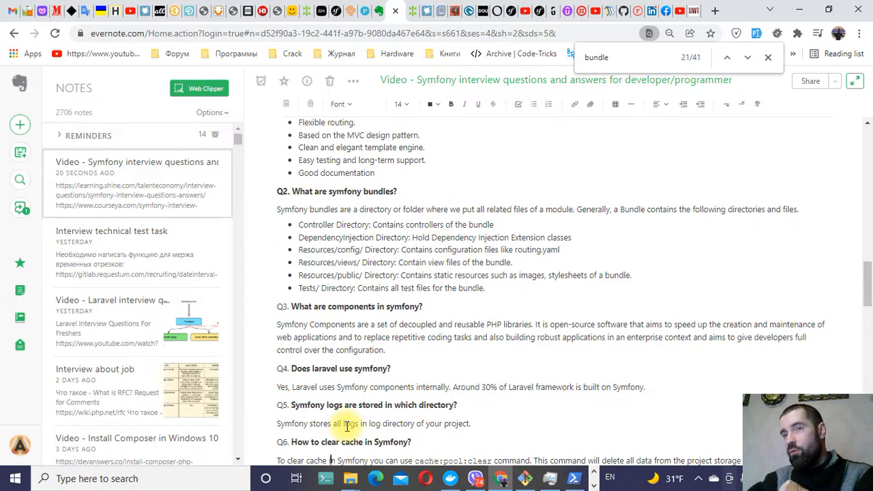
{"action": "scroll", "scroll_direction": "down", "scroll_amount": 3}
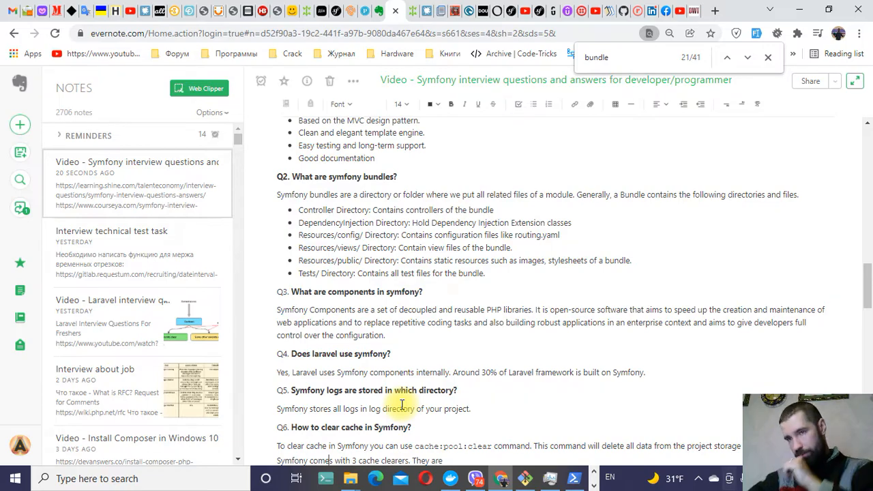
{"action": "scroll", "scroll_direction": "down", "scroll_amount": 3}
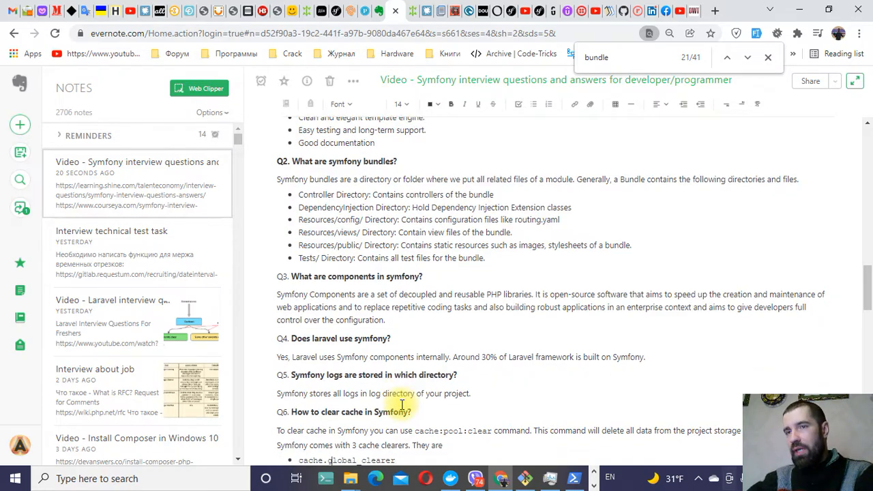
{"action": "scroll", "scroll_direction": "down", "scroll_amount": 3}
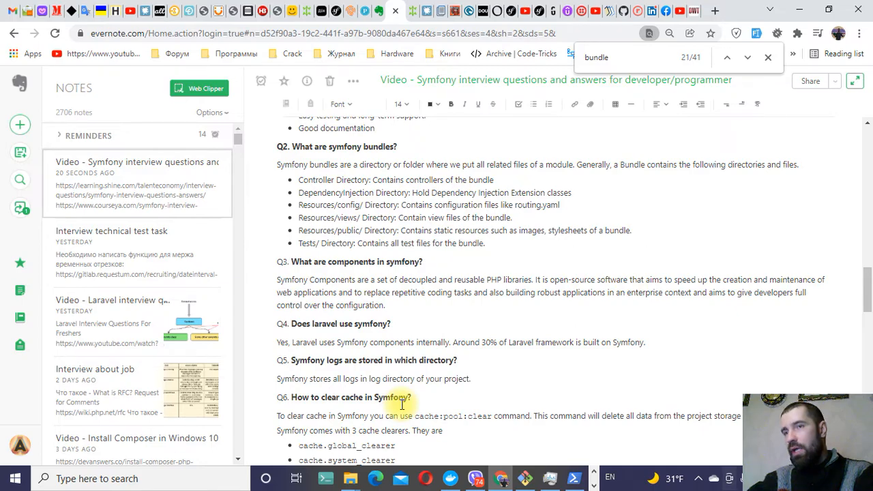
{"action": "scroll", "scroll_direction": "down", "scroll_amount": 3}
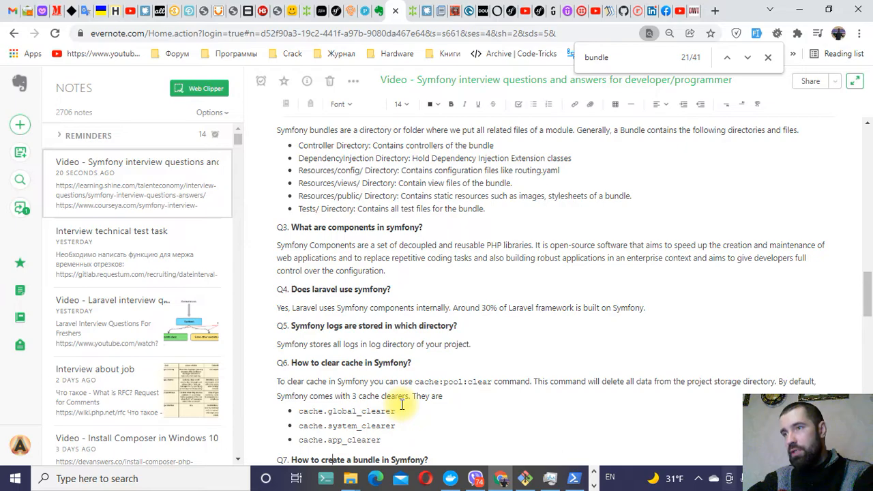
{"action": "scroll", "scroll_direction": "down", "scroll_amount": 3}
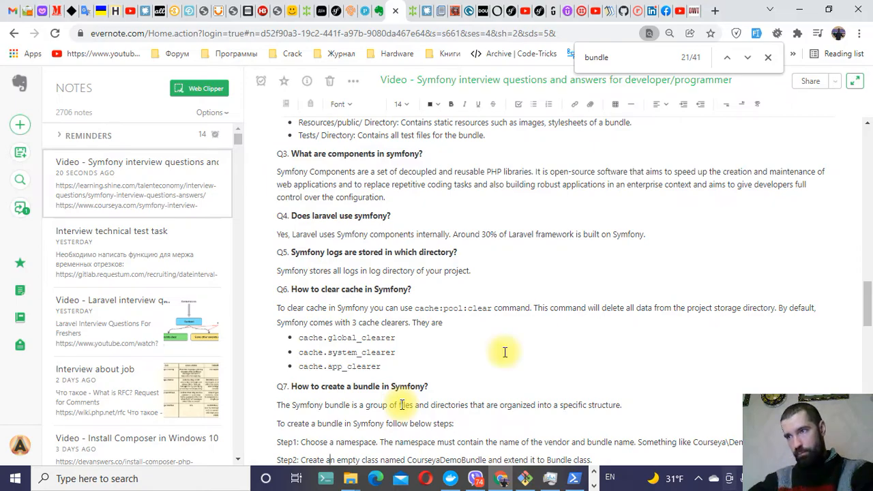
{"action": "scroll", "scroll_direction": "down", "scroll_amount": 3}
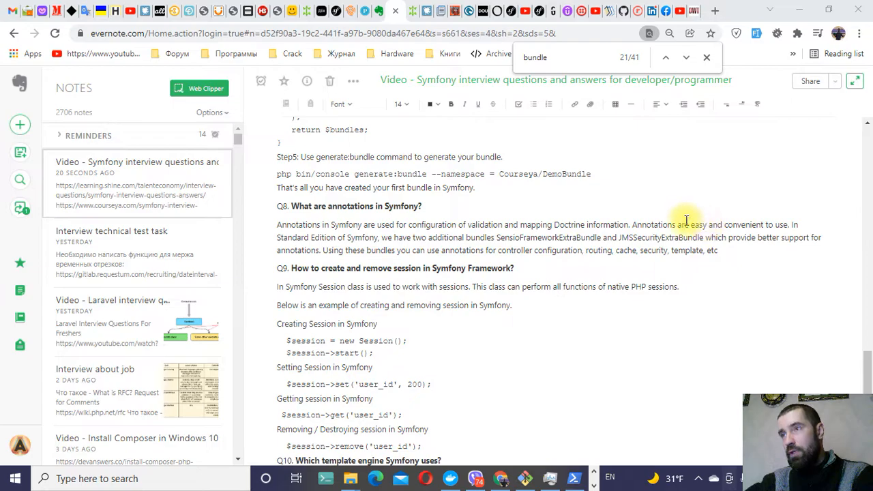
{"action": "mouse_move", "coordinate": [429, 259]}
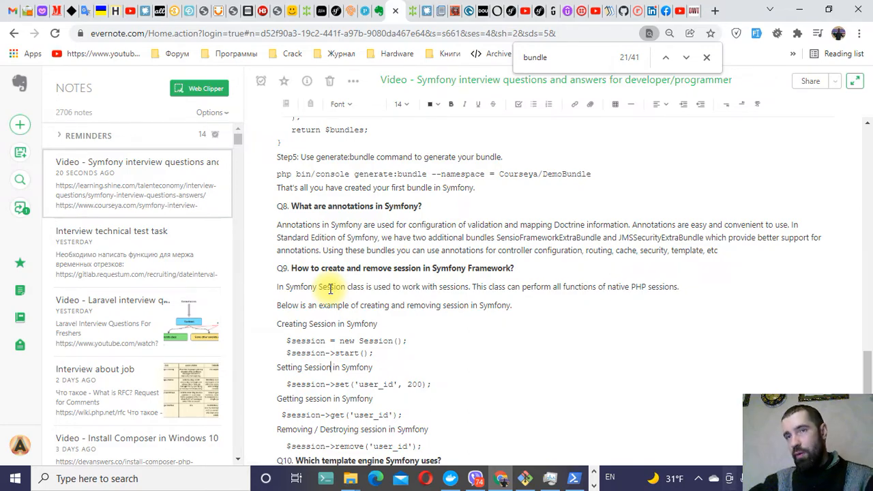
Step: Bold the Q11 question 'Enlist few form helper functions of Symfony?'
{"action": "scroll", "scroll_direction": "down", "scroll_amount": 3}
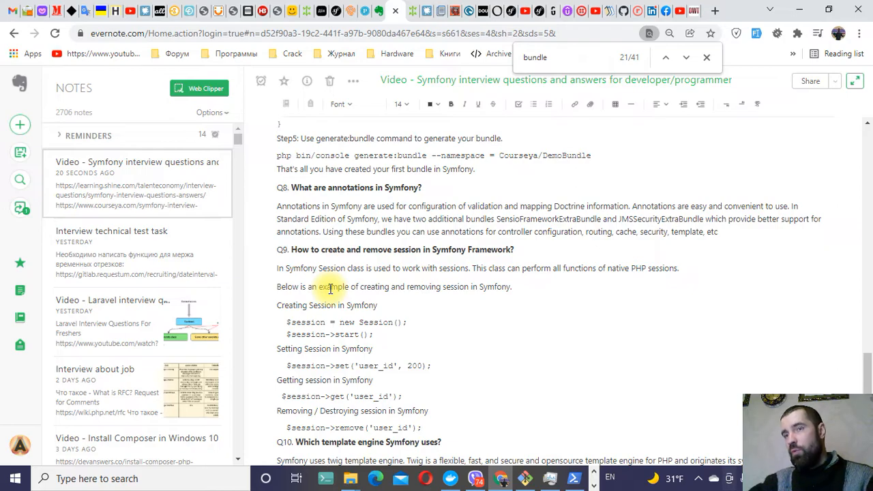
{"action": "scroll", "scroll_direction": "down", "scroll_amount": 3}
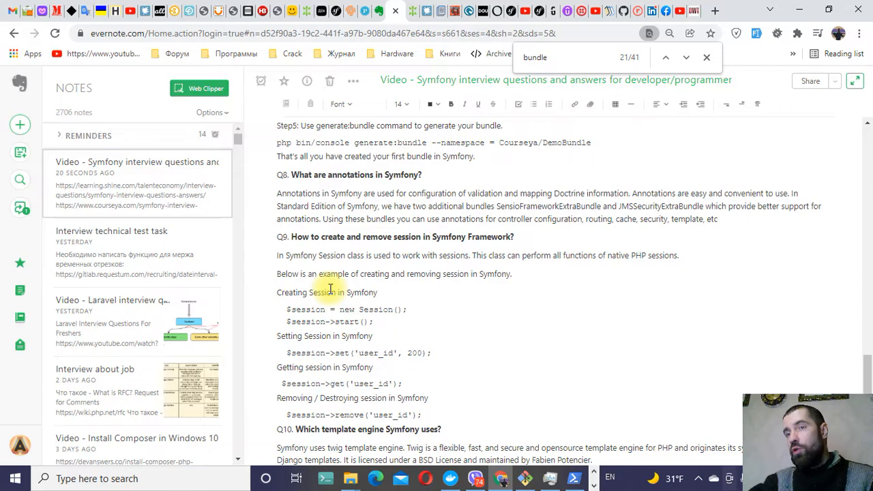
{"action": "scroll", "scroll_direction": "down", "scroll_amount": 3}
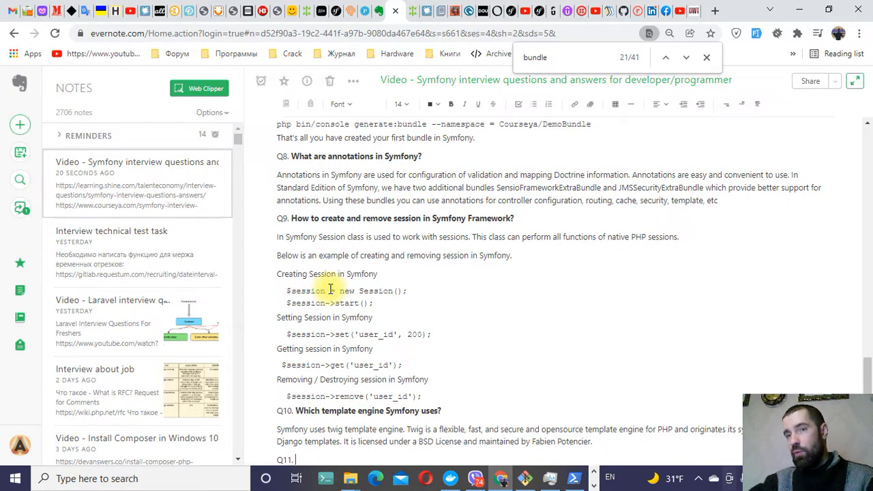
{"action": "scroll", "scroll_direction": "down", "scroll_amount": 3}
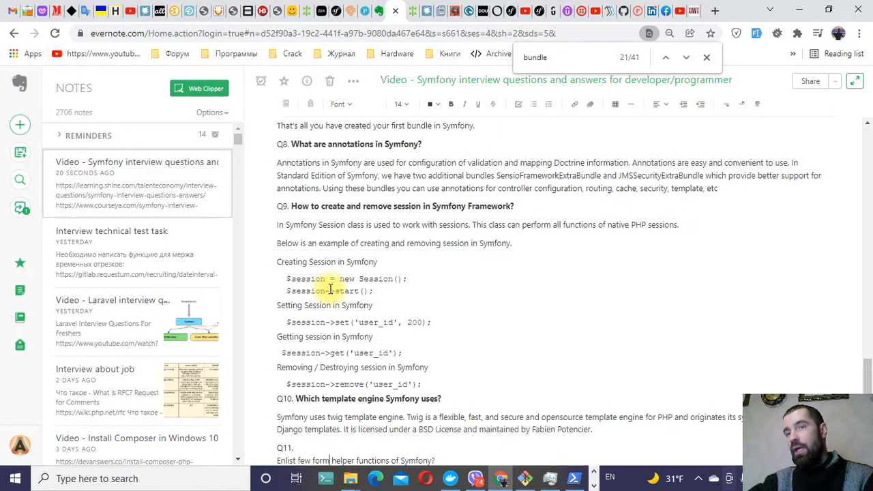
{"action": "scroll", "scroll_direction": "down", "scroll_amount": 3}
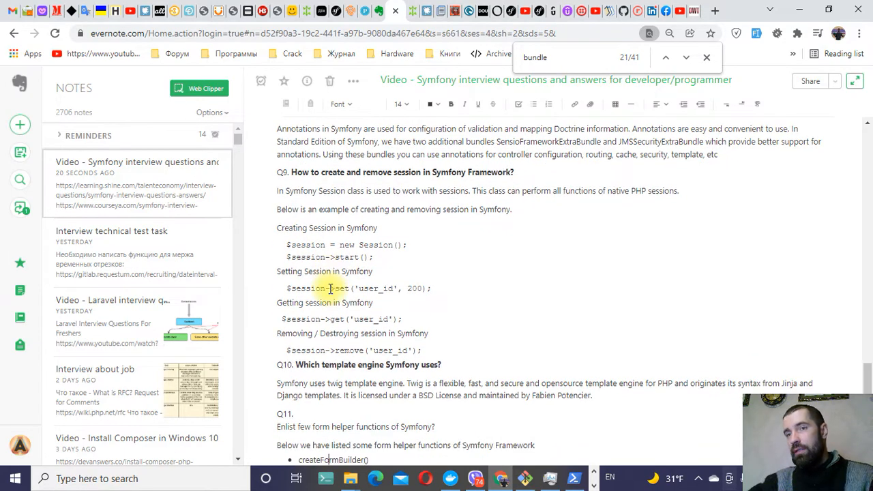
{"action": "scroll", "scroll_direction": "down", "scroll_amount": 3}
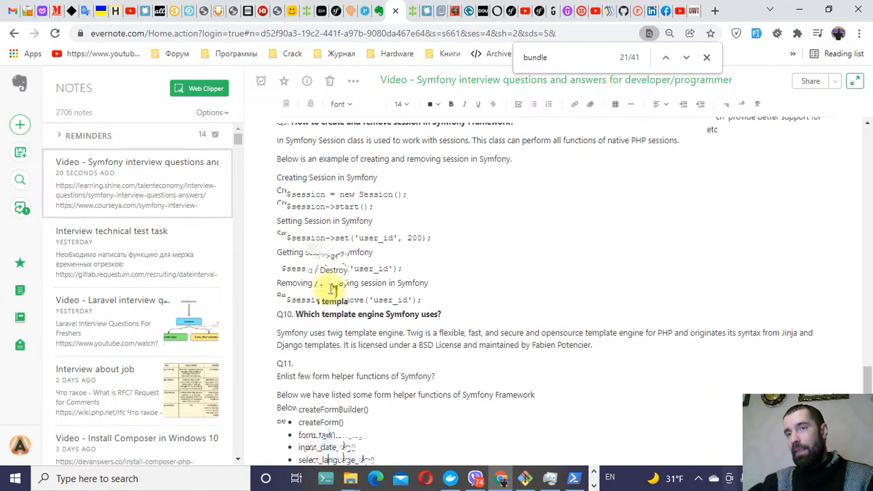
{"action": "scroll", "scroll_direction": "down", "scroll_amount": 3}
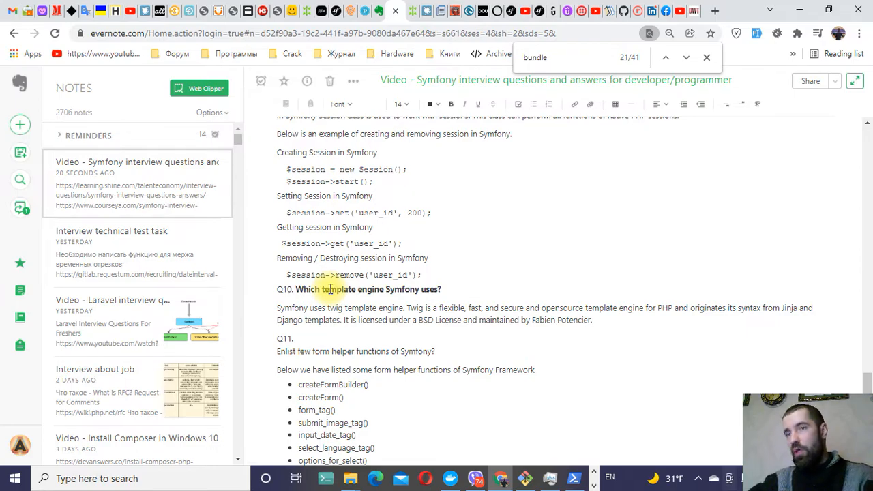
{"action": "mouse_move", "coordinate": [280, 352]}
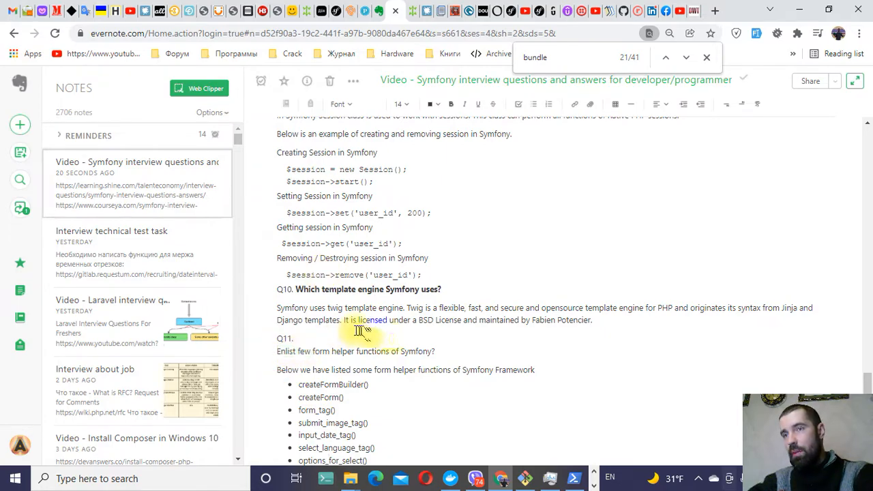
{"action": "triple_click", "coordinate": [355, 352]}
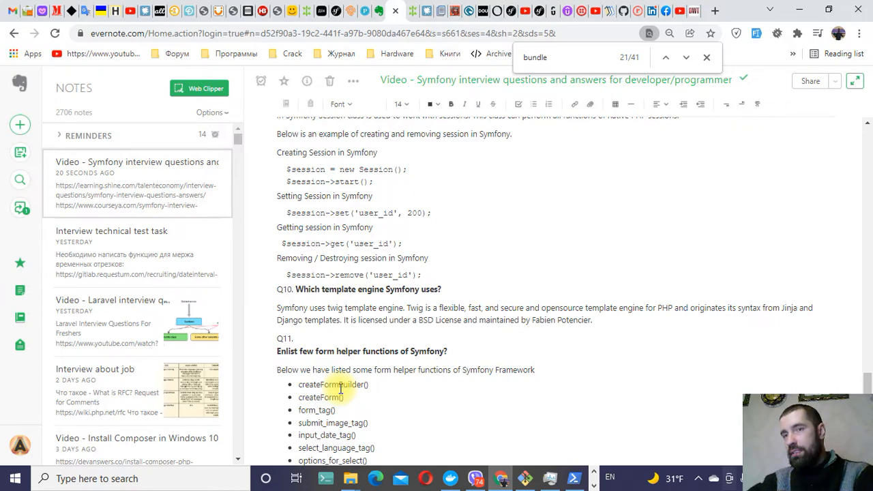
{"action": "scroll", "scroll_direction": "down", "scroll_amount": 3}
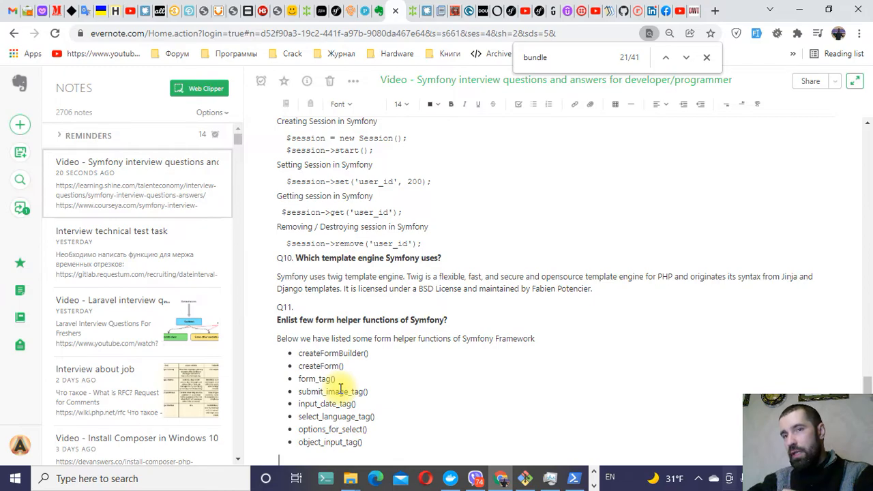
{"action": "scroll", "scroll_direction": "down", "scroll_amount": 3}
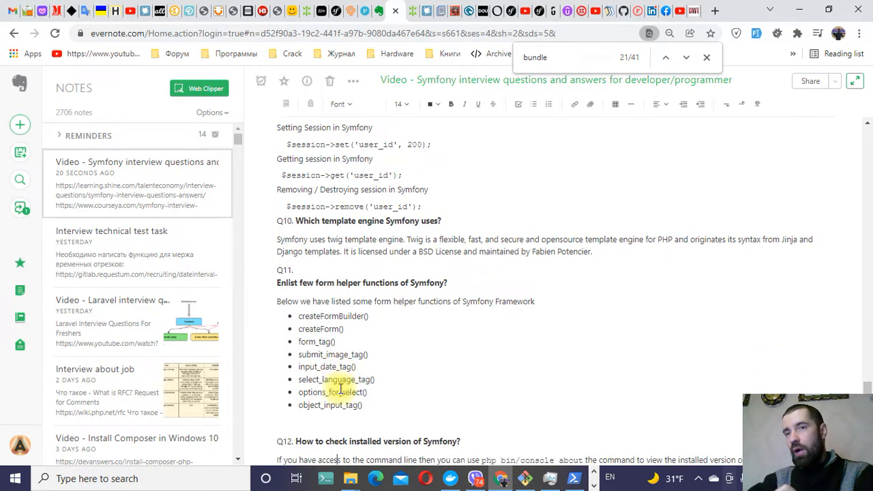
{"action": "scroll", "scroll_direction": "down", "scroll_amount": 3}
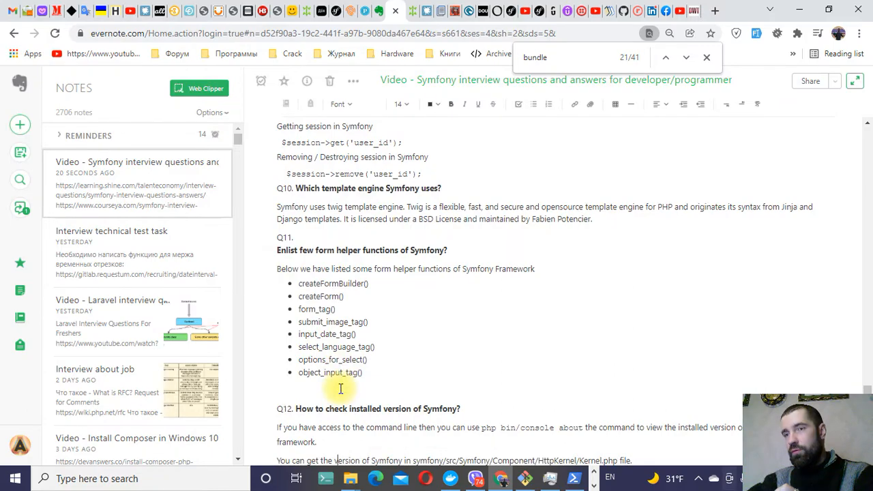
{"action": "scroll", "scroll_direction": "down", "scroll_amount": 3}
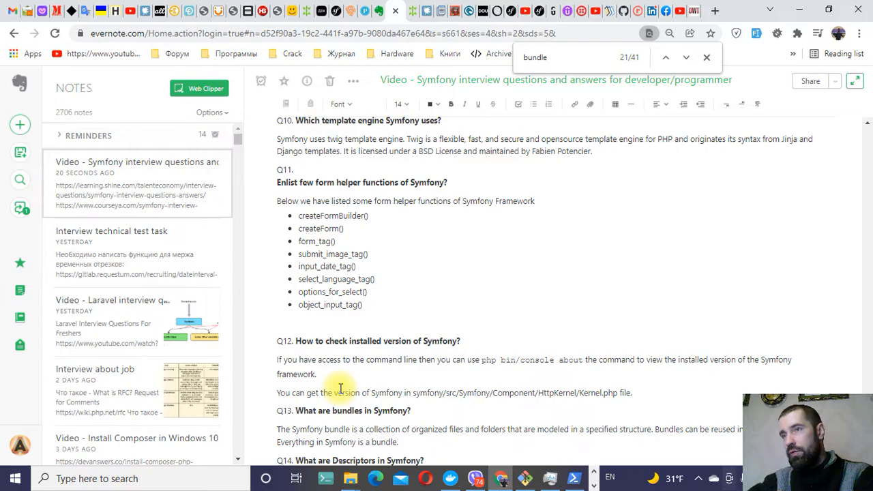
{"action": "scroll", "scroll_direction": "down", "scroll_amount": 3}
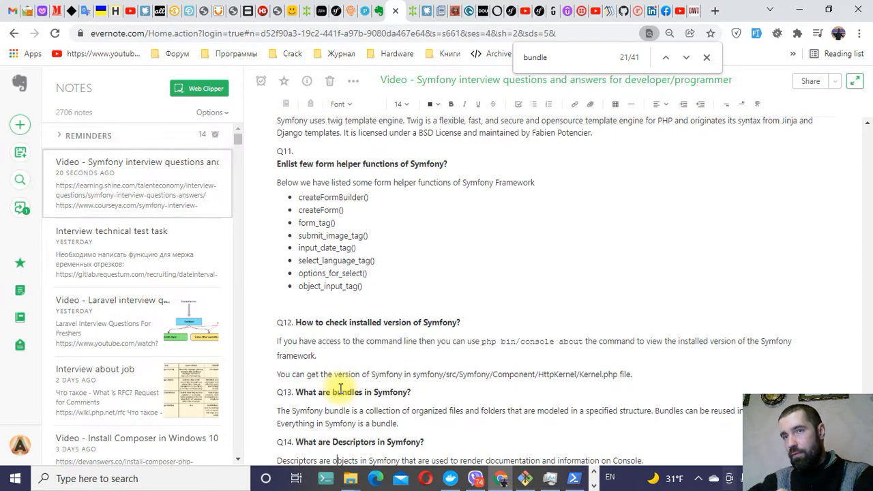
{"action": "scroll", "scroll_direction": "down", "scroll_amount": 3}
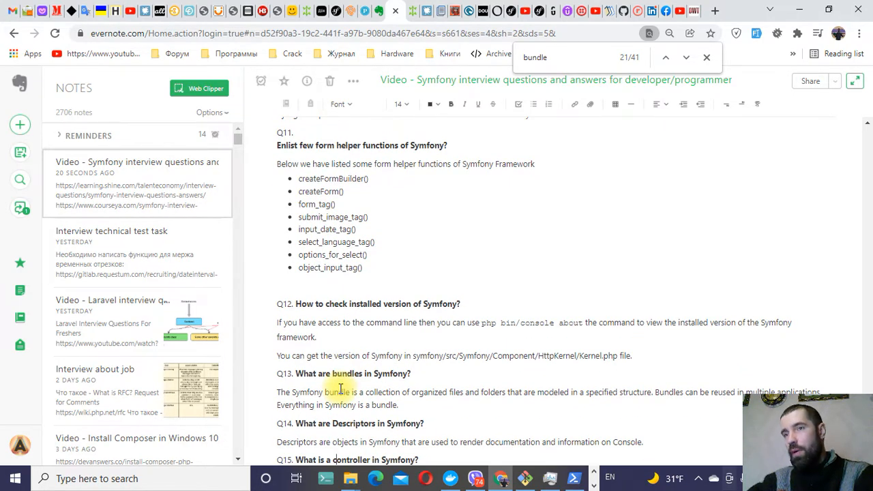
{"action": "scroll", "scroll_direction": "down", "scroll_amount": 3}
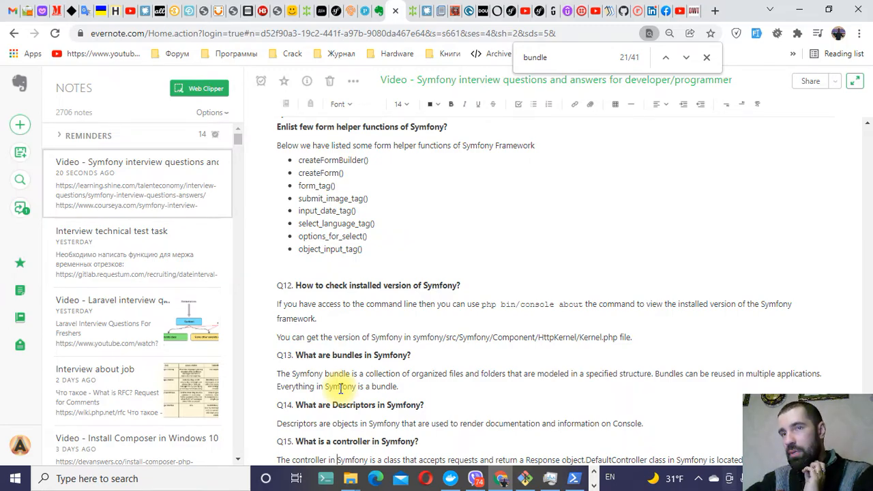
{"action": "scroll", "scroll_direction": "down", "scroll_amount": 3}
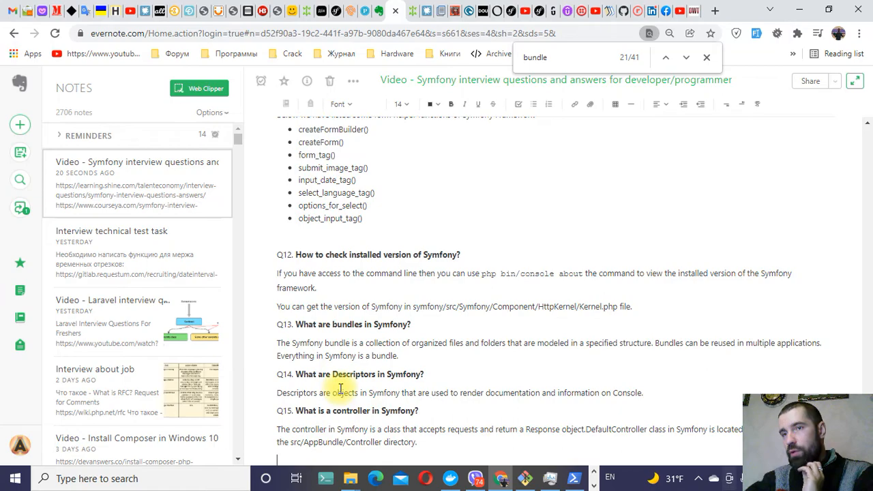
{"action": "scroll", "scroll_direction": "down", "scroll_amount": 3}
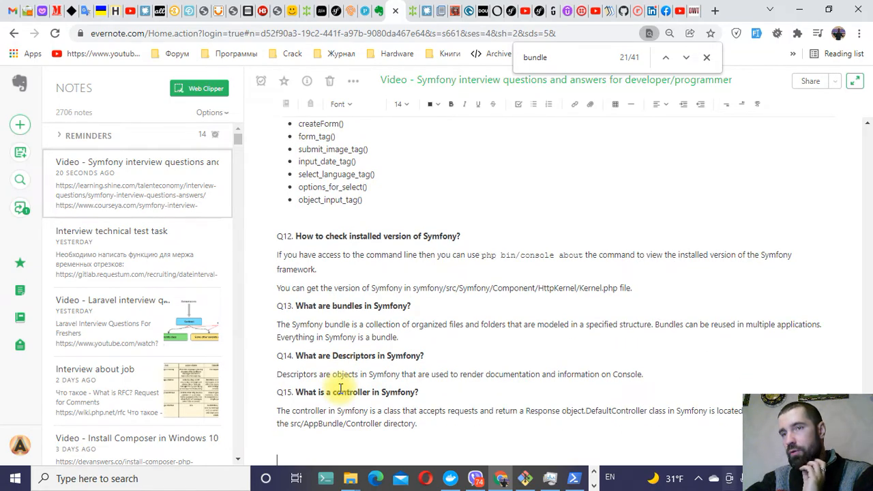